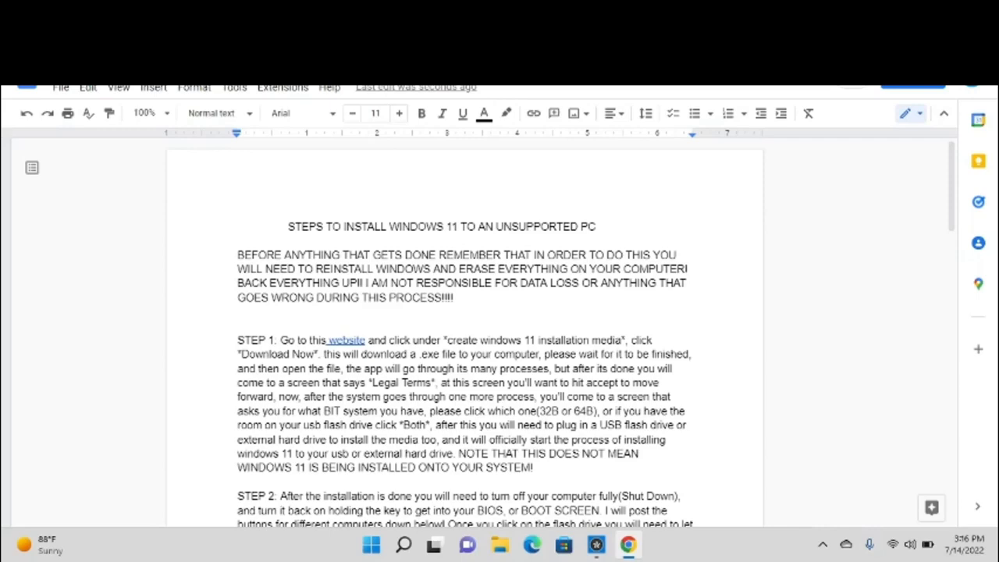
{"action": "mouse_move", "coordinate": [946, 128]}
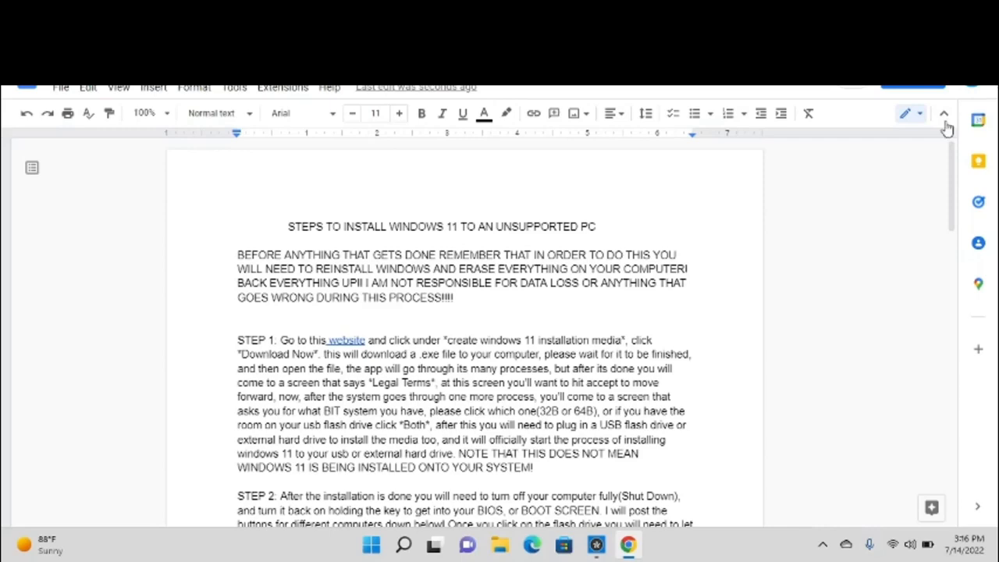
Scroll through the guide and follow its link to the Windows 11 download page.
{"action": "scroll", "scroll_direction": "down", "scroll_amount": 3}
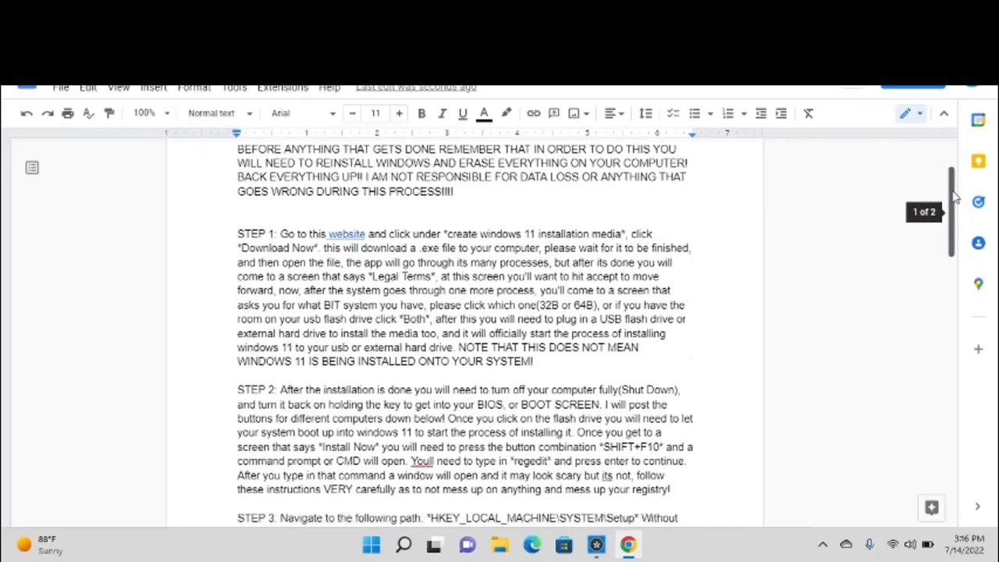
{"action": "scroll", "scroll_direction": "down", "scroll_amount": 3}
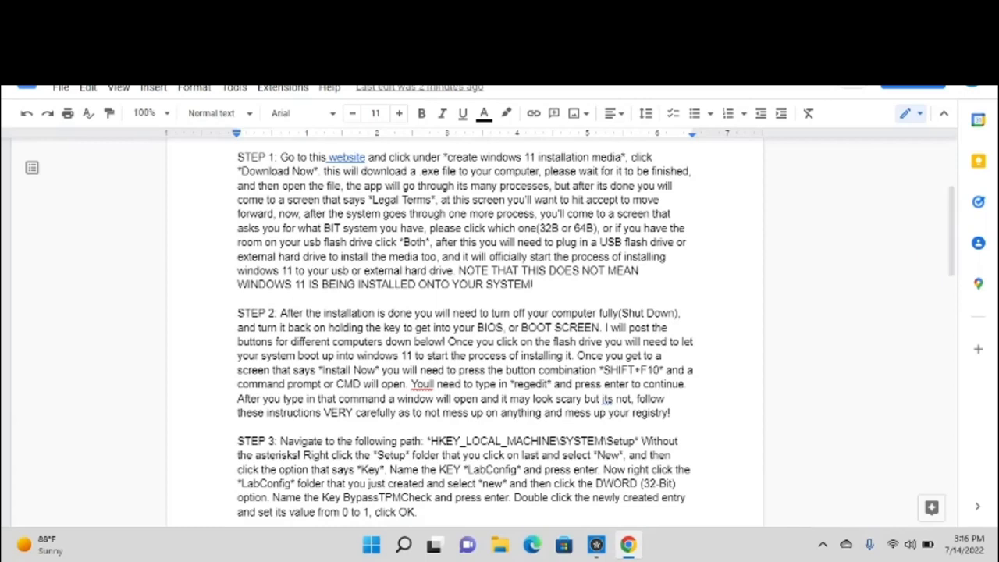
{"action": "mouse_move", "coordinate": [610, 499]}
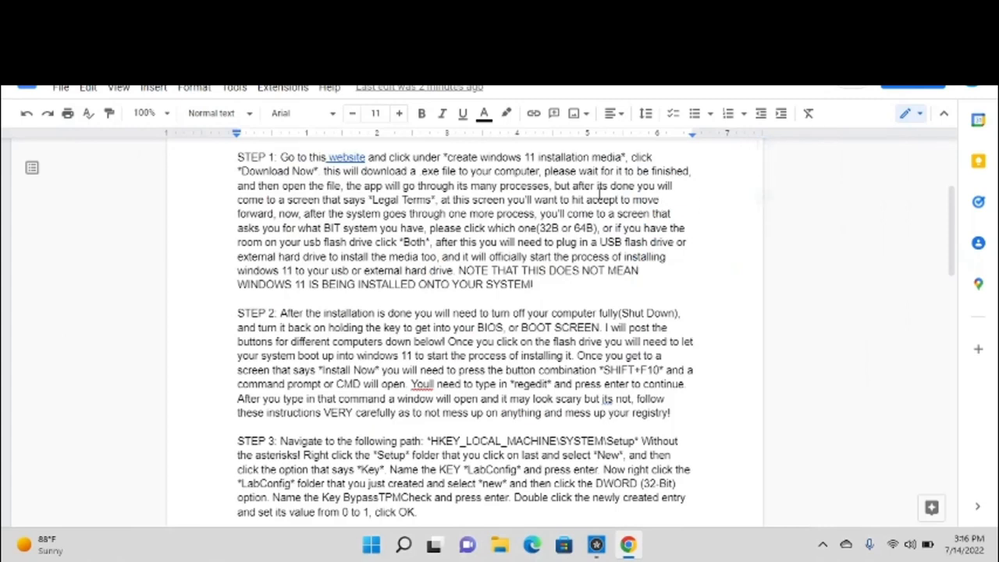
{"action": "mouse_move", "coordinate": [346, 156]}
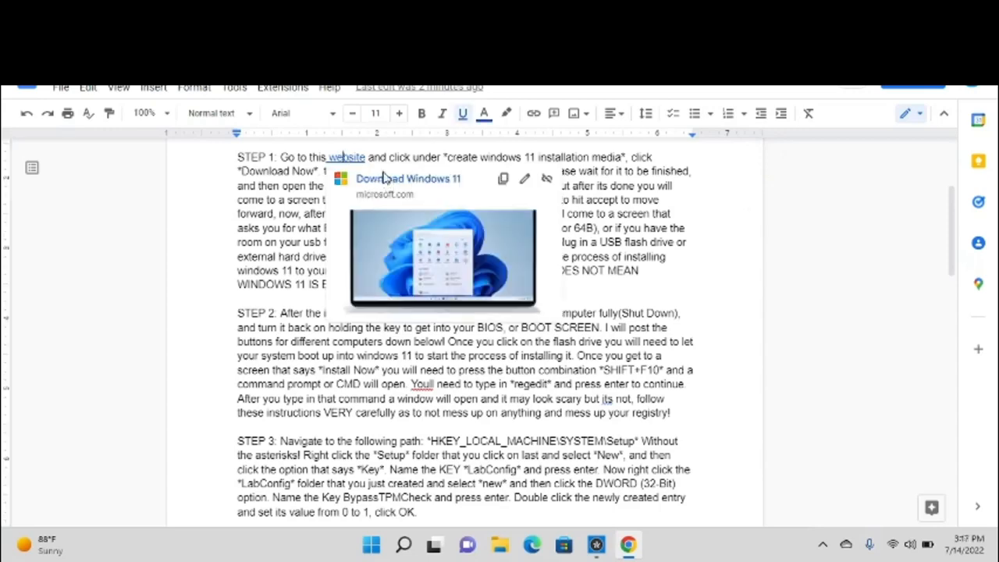
{"action": "left_click", "coordinate": [407, 178]}
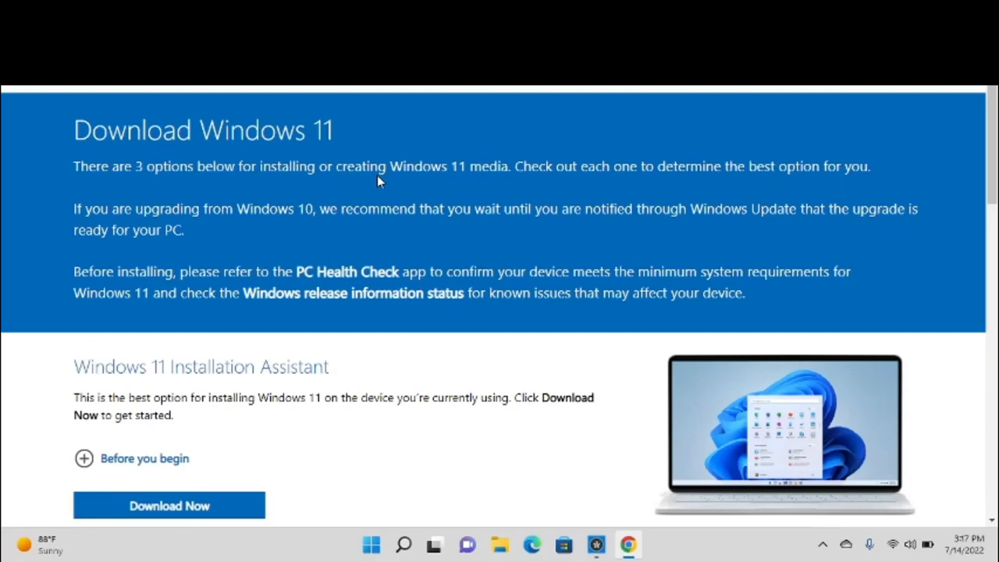
{"action": "scroll", "scroll_direction": "up", "scroll_amount": 3}
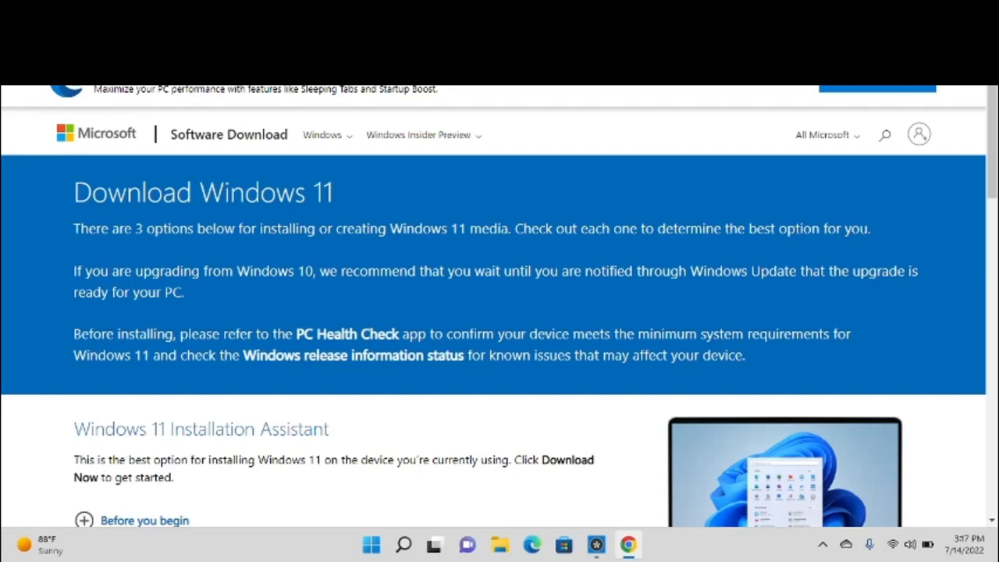
{"action": "mouse_move", "coordinate": [718, 206]}
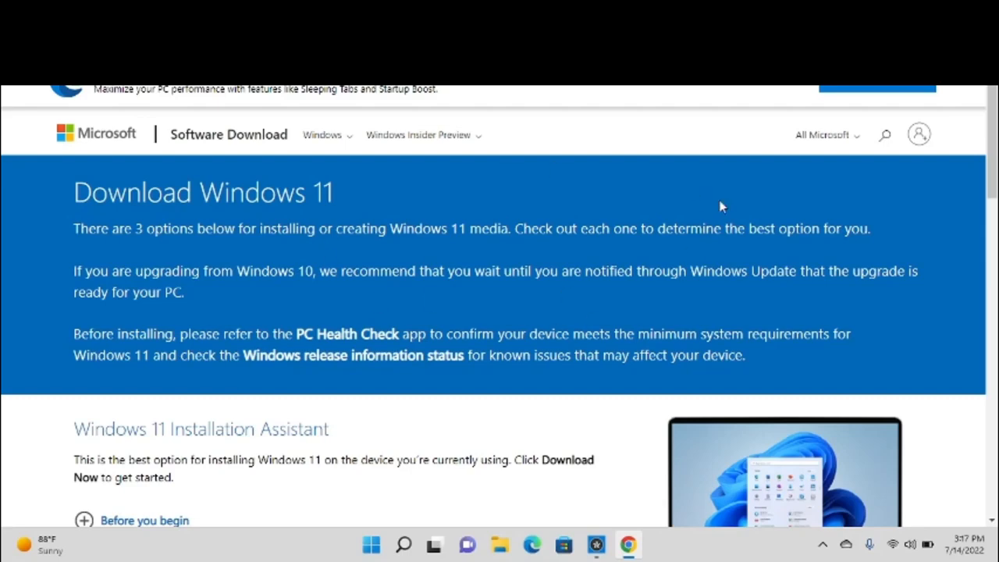
{"action": "mouse_move", "coordinate": [967, 131]}
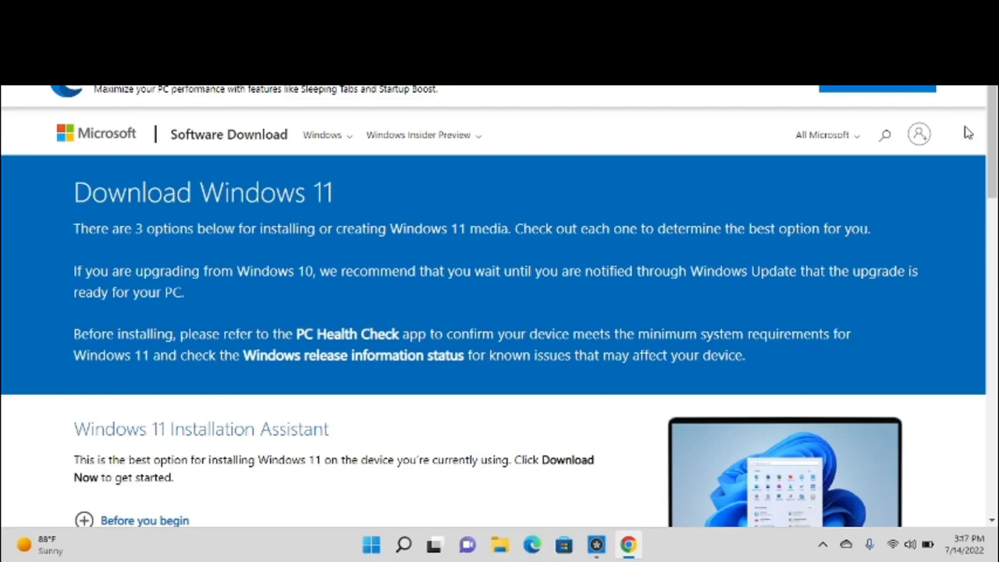
Scroll back and forth through the guide's middle steps to reach Step 3 on the registry.
{"action": "scroll", "scroll_direction": "down", "scroll_amount": 3}
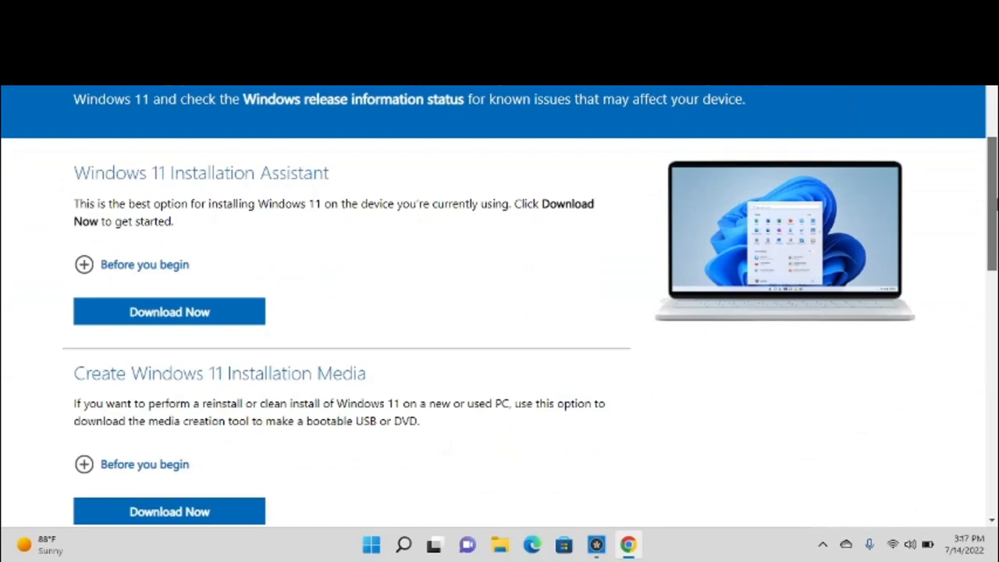
{"action": "scroll", "scroll_direction": "down", "scroll_amount": 3}
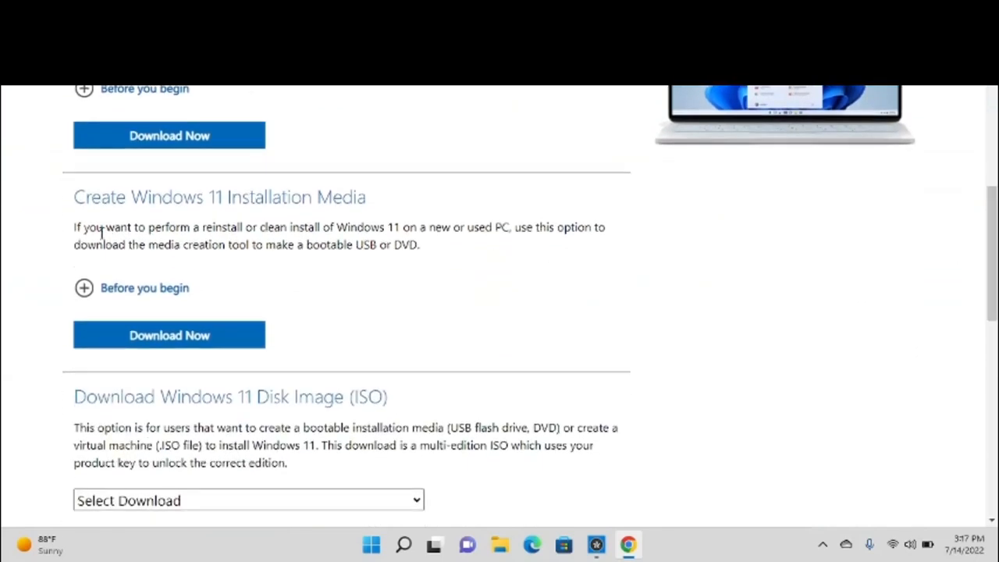
{"action": "mouse_move", "coordinate": [387, 206]}
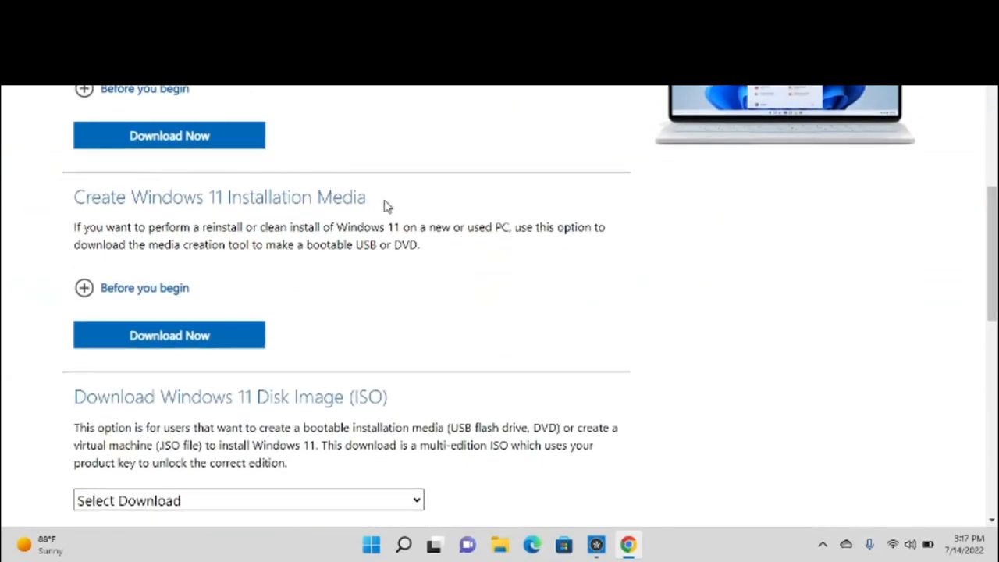
{"action": "mouse_move", "coordinate": [169, 334]}
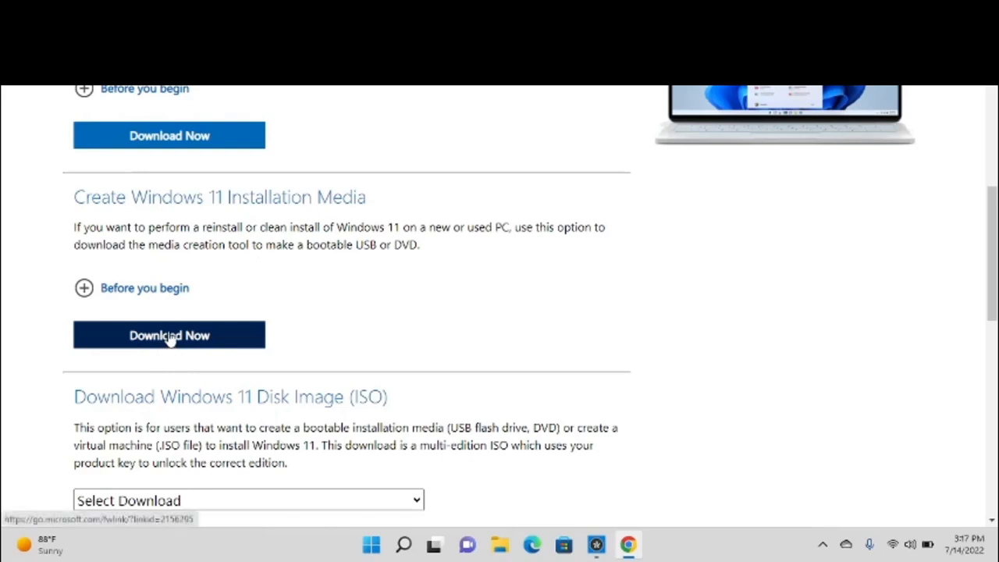
{"action": "mouse_move", "coordinate": [206, 323]}
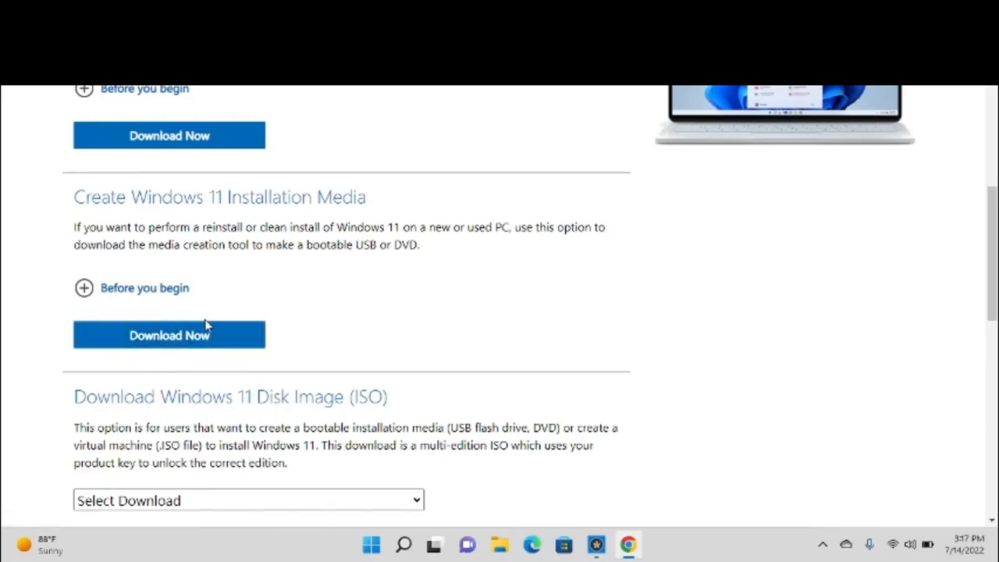
{"action": "mouse_move", "coordinate": [139, 445]}
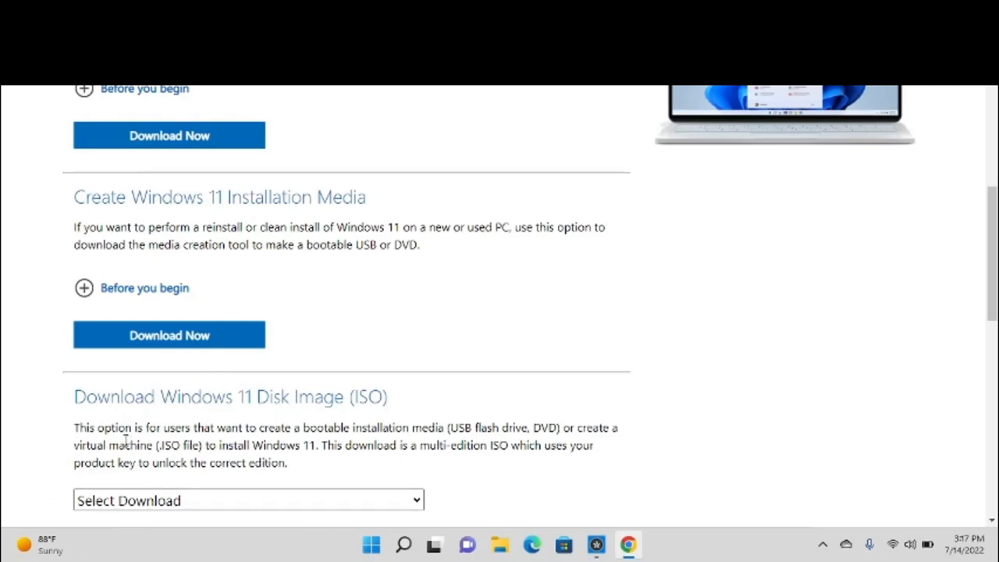
{"action": "scroll", "scroll_direction": "up", "scroll_amount": 3}
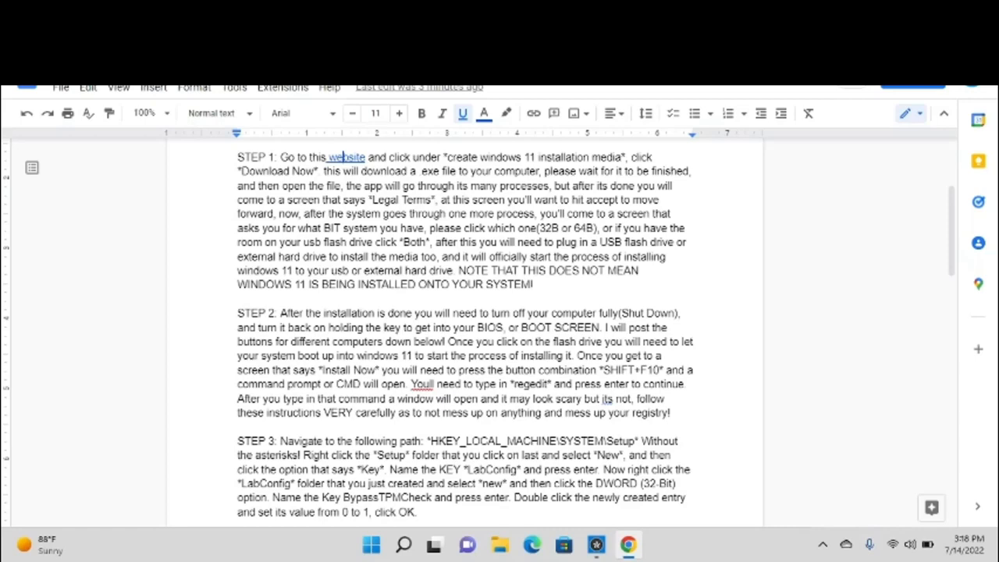
{"action": "scroll", "scroll_direction": "down", "scroll_amount": 3}
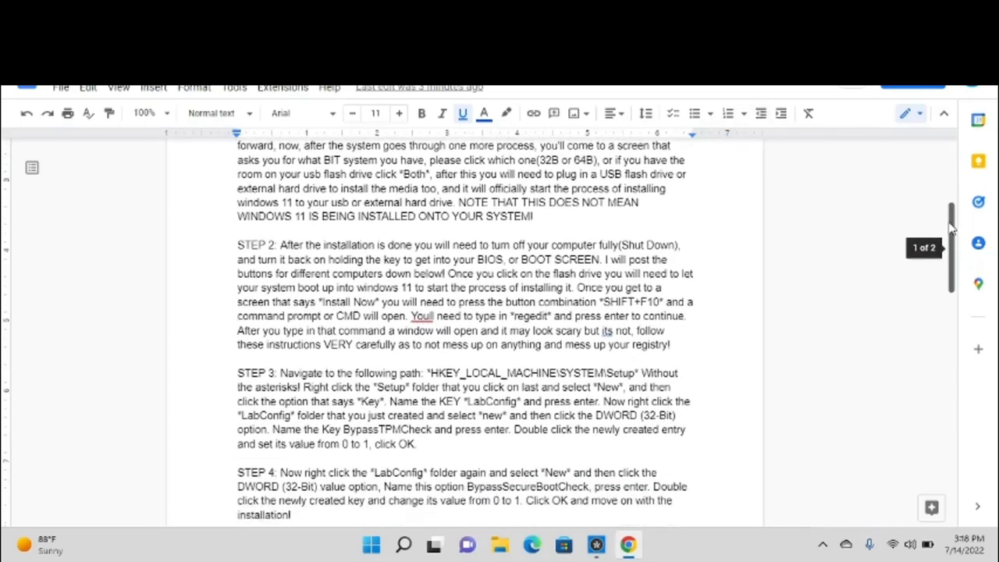
{"action": "scroll", "scroll_direction": "down", "scroll_amount": 3}
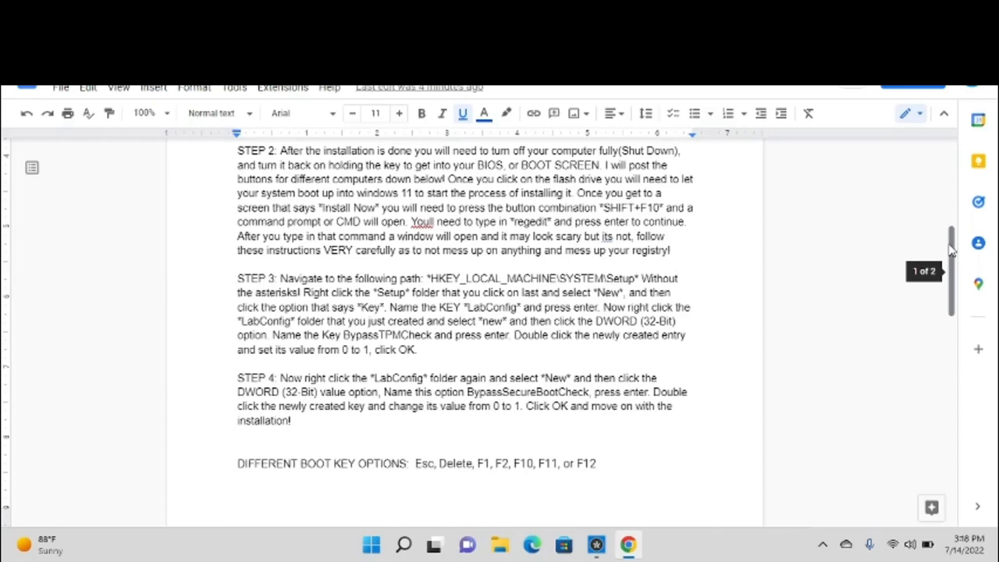
{"action": "mouse_move", "coordinate": [406, 459]}
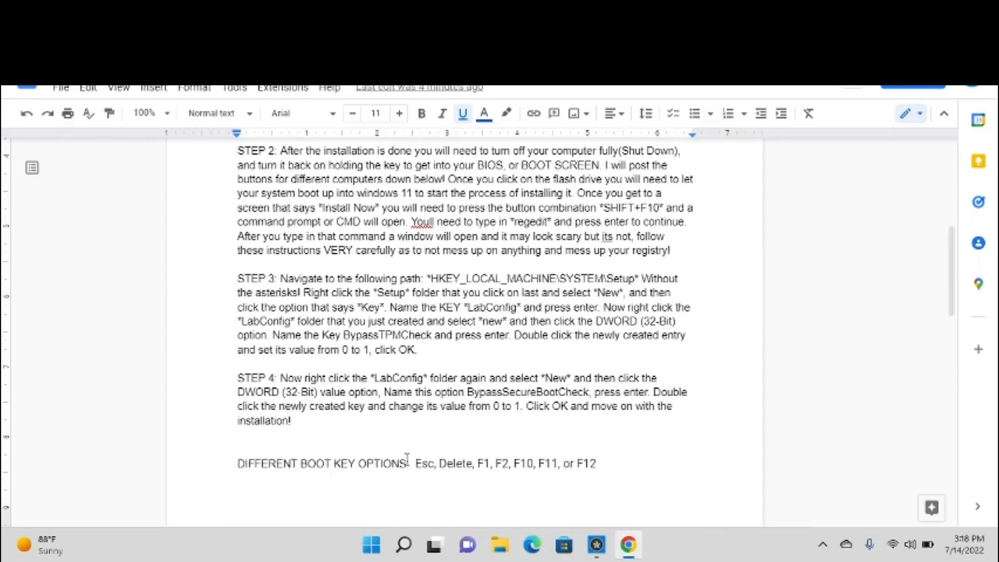
{"action": "mouse_move", "coordinate": [440, 471]}
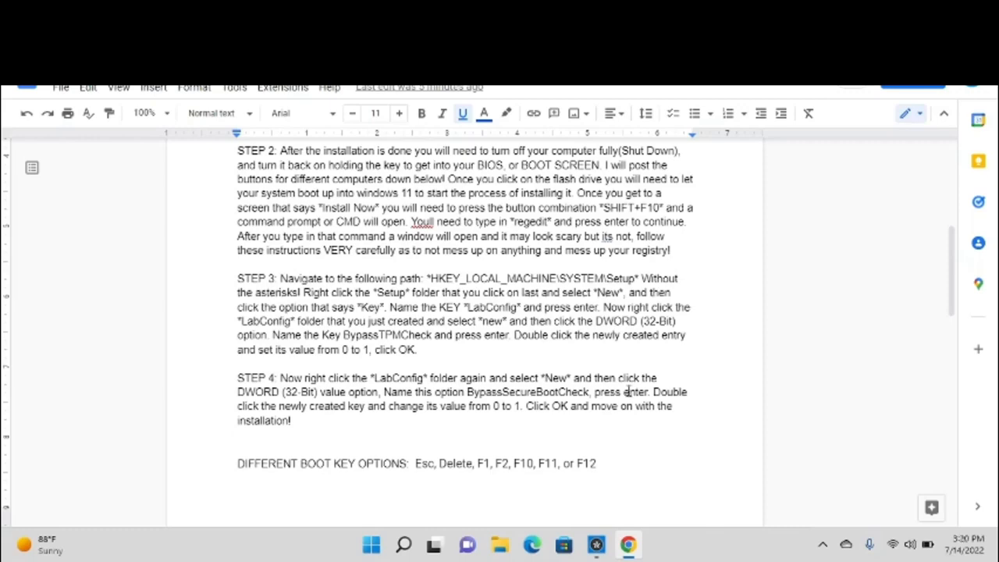
{"action": "scroll", "scroll_direction": "down", "scroll_amount": 3}
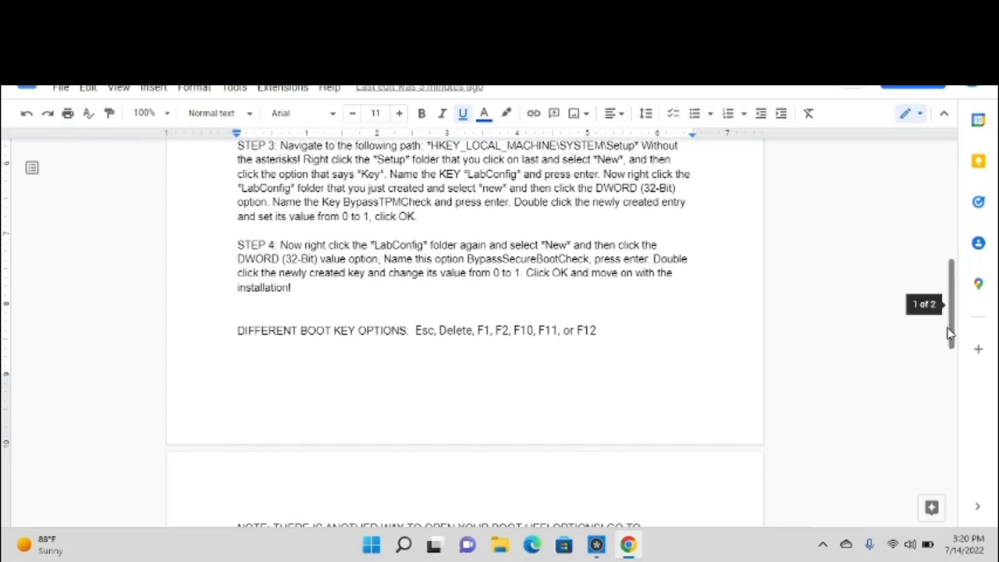
{"action": "scroll", "scroll_direction": "up", "scroll_amount": 3}
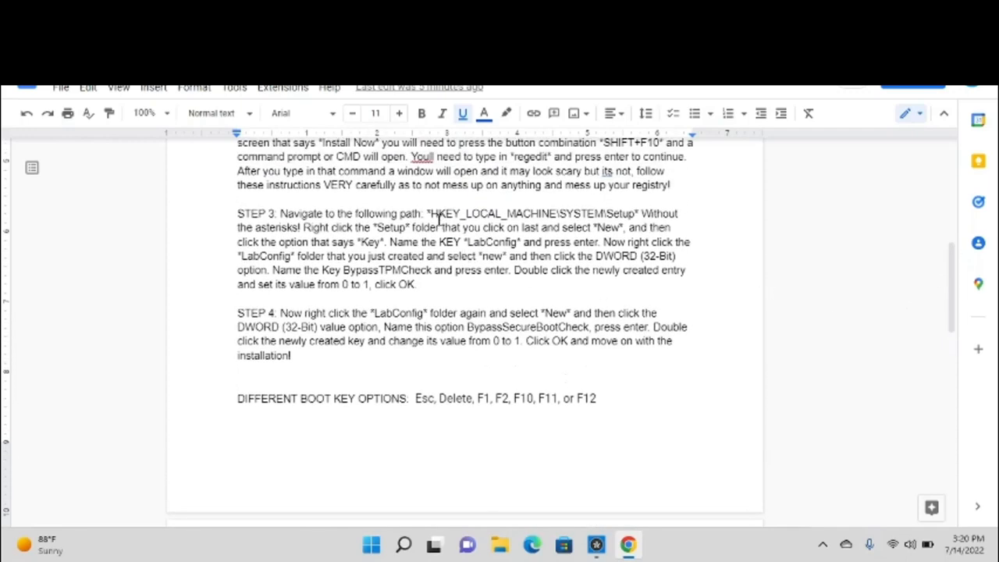
{"action": "mouse_move", "coordinate": [434, 215]}
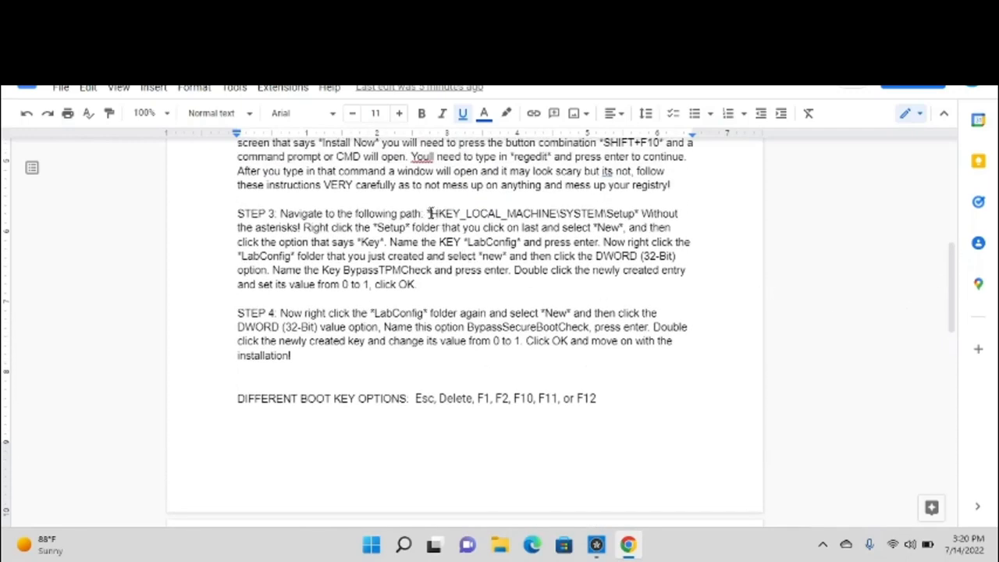
Highlight the Step 3 registry path and the LabConfig key name, then reach the closing NOTE.
{"action": "double_click", "coordinate": [468, 213]}
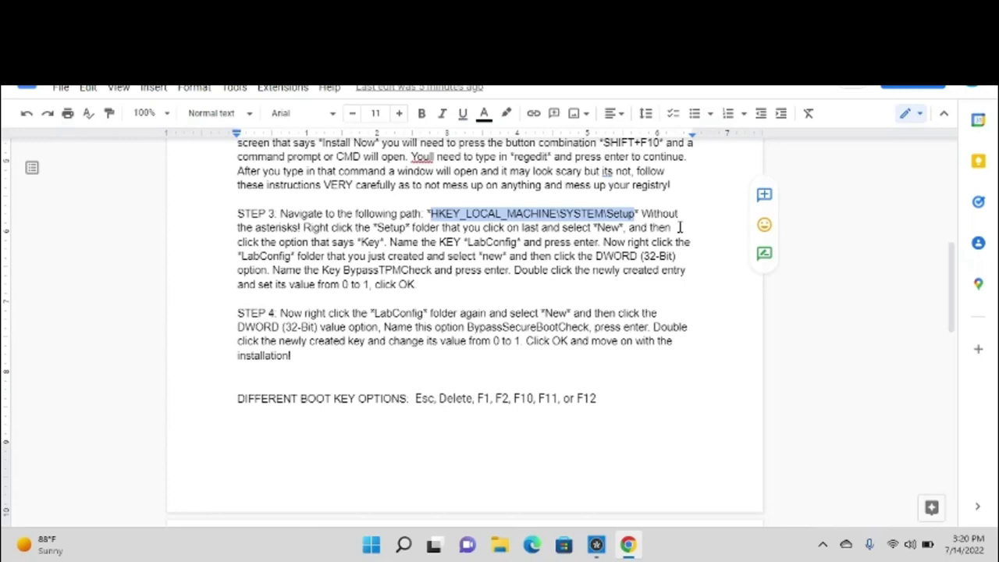
{"action": "left_click", "coordinate": [418, 284]}
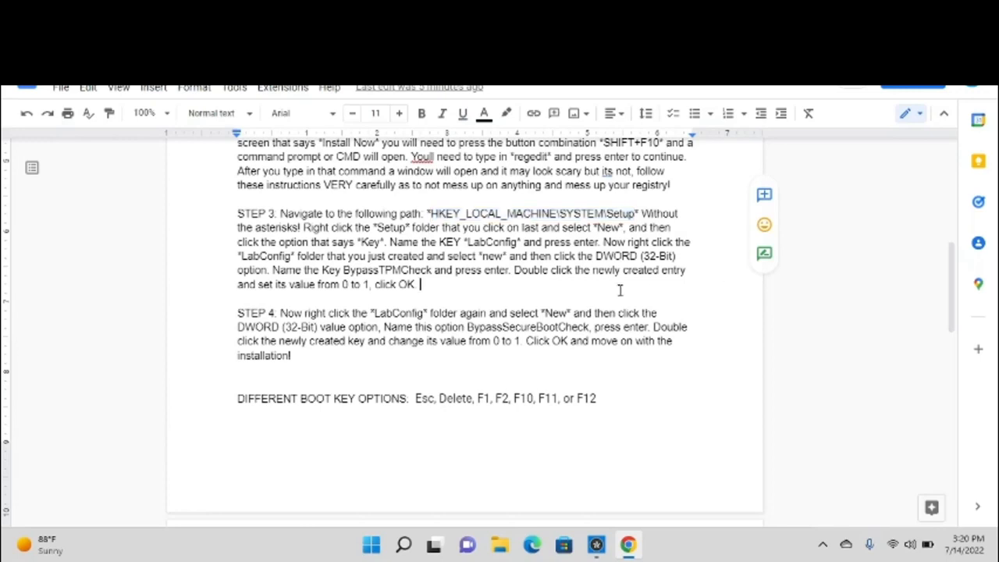
{"action": "left_click_drag", "start_coordinate": [606, 212], "coordinate": [643, 228]}
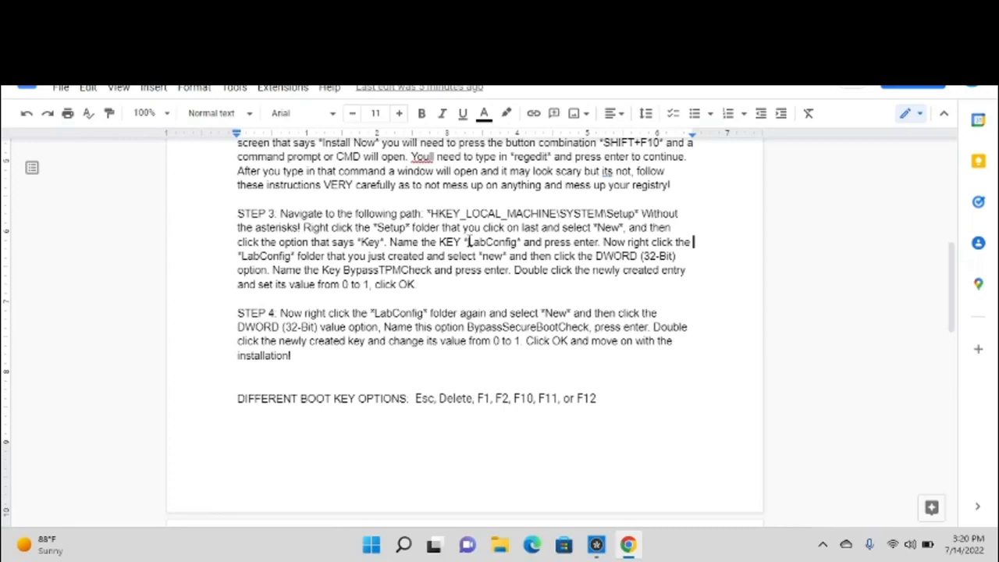
{"action": "double_click", "coordinate": [490, 240]}
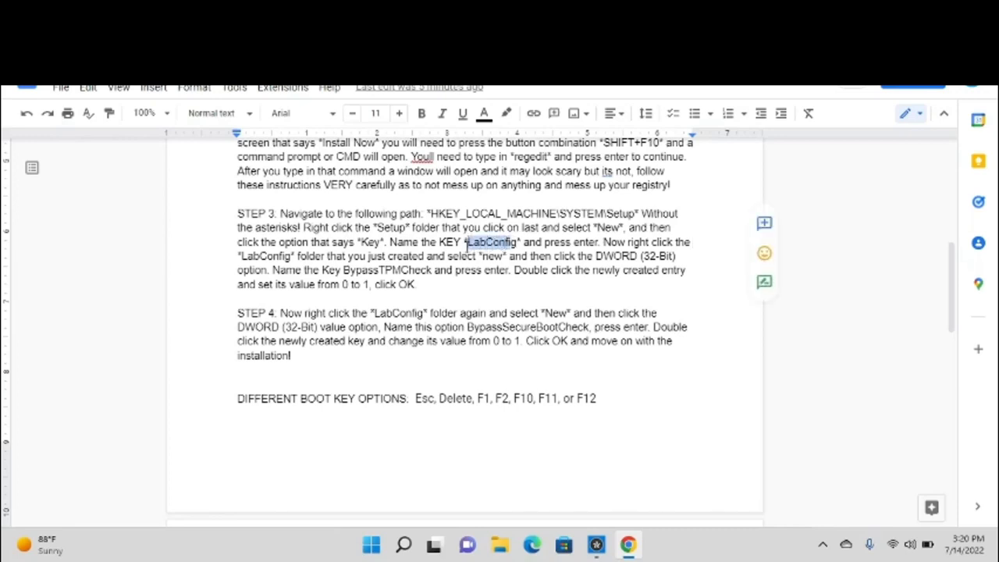
{"action": "left_click", "coordinate": [487, 241]}
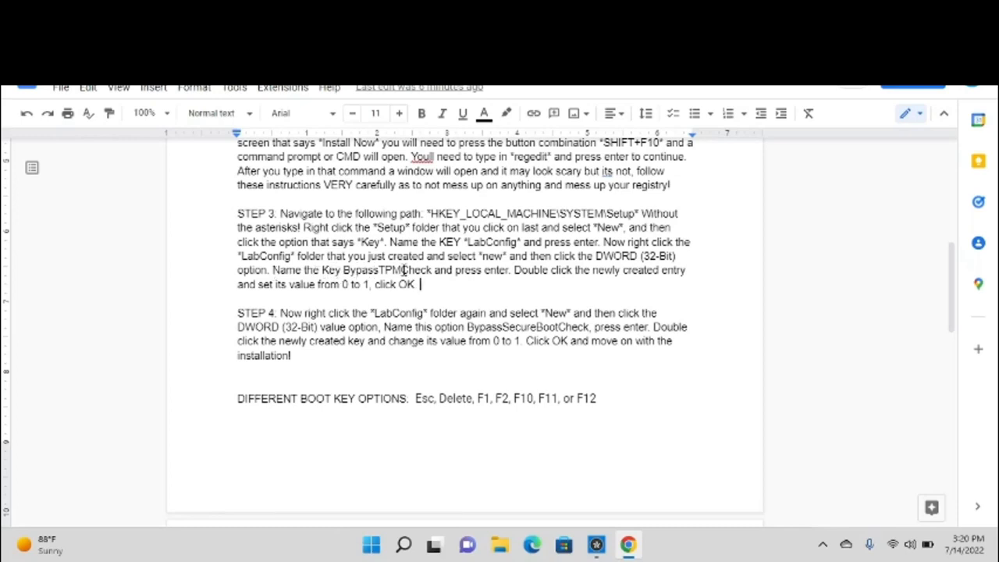
{"action": "double_click", "coordinate": [384, 270]}
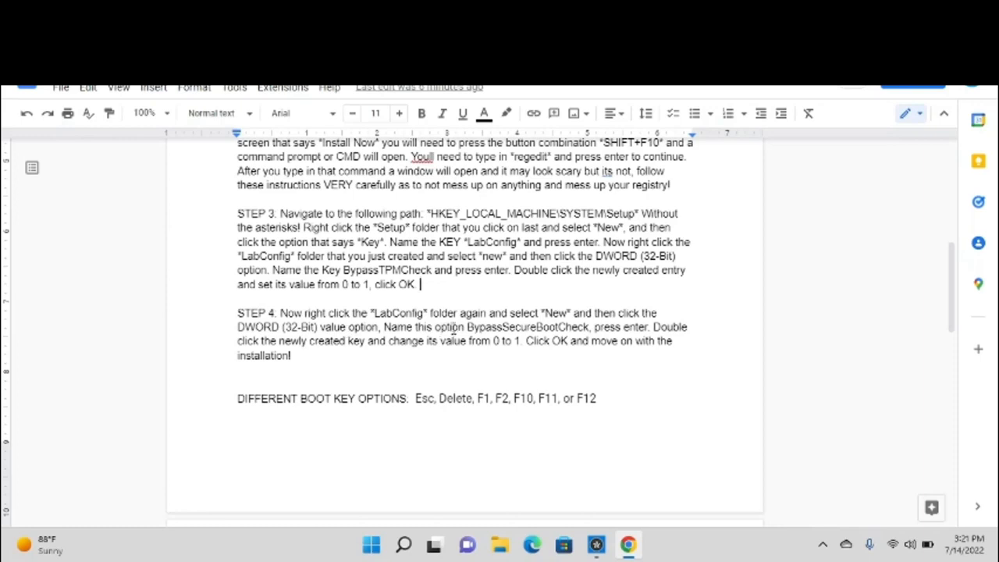
{"action": "double_click", "coordinate": [526, 328]}
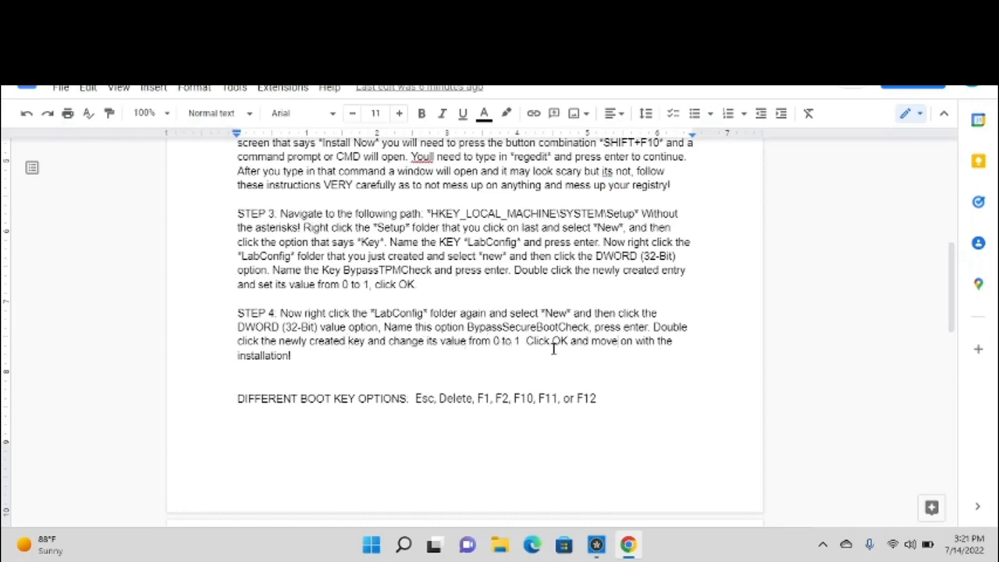
{"action": "mouse_move", "coordinate": [765, 323]}
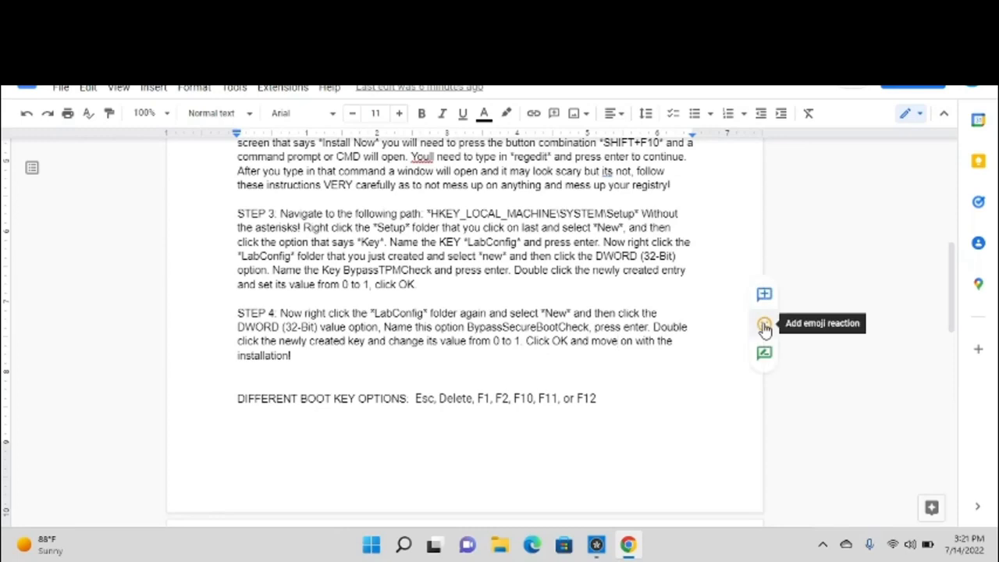
{"action": "mouse_move", "coordinate": [659, 367]}
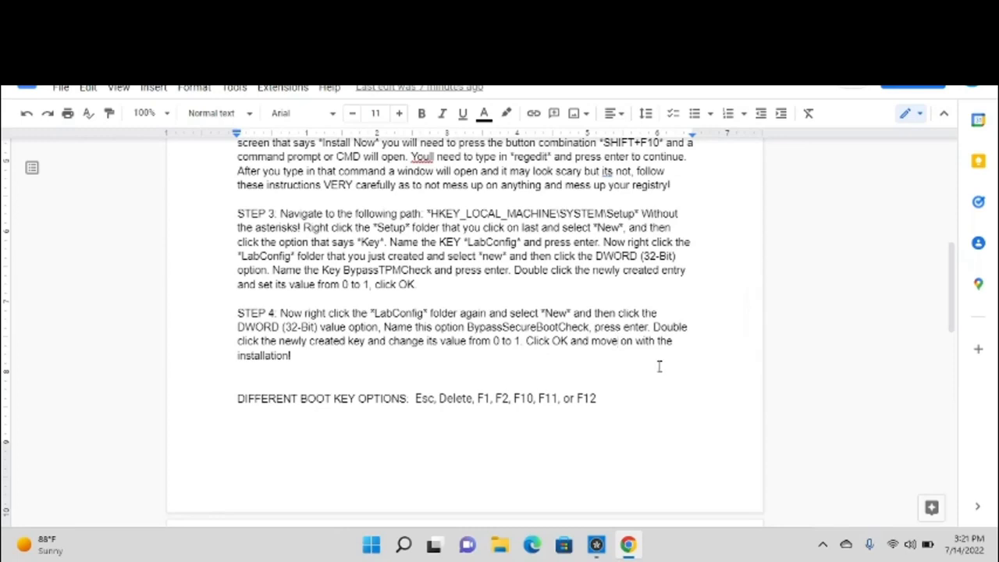
{"action": "mouse_move", "coordinate": [394, 398]}
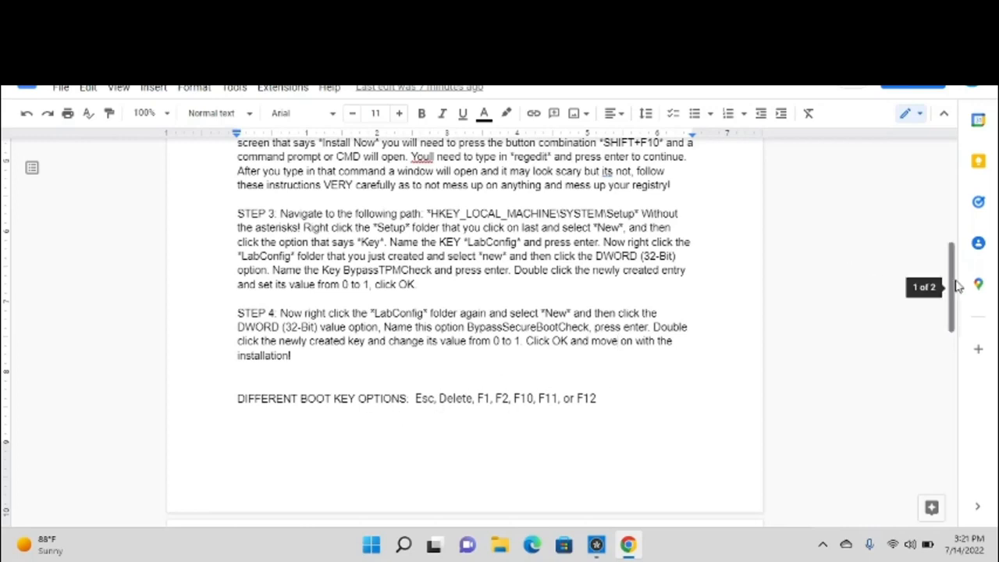
{"action": "scroll", "scroll_direction": "down", "scroll_amount": 3}
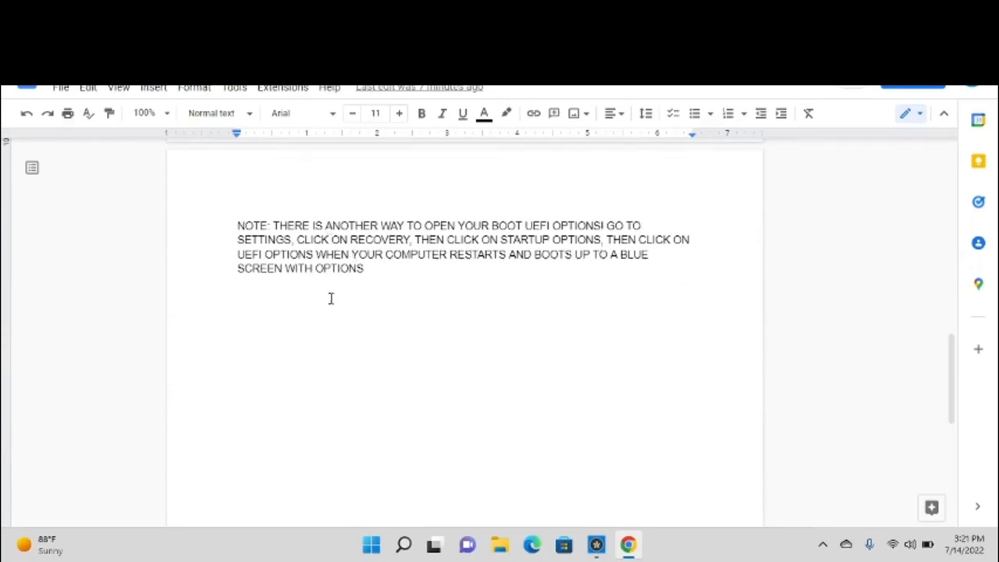
{"action": "mouse_move", "coordinate": [263, 250]}
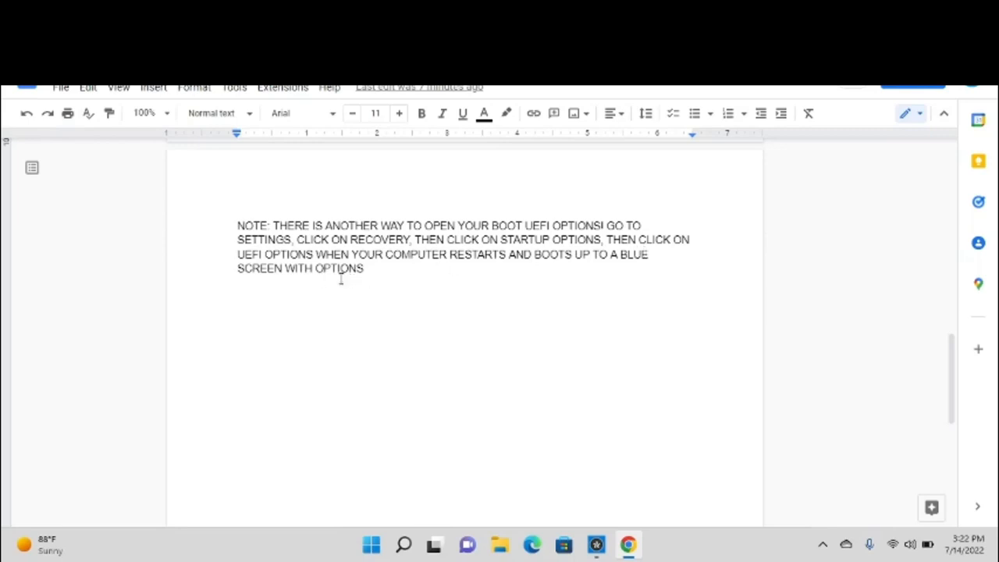
{"action": "mouse_move", "coordinate": [560, 268]}
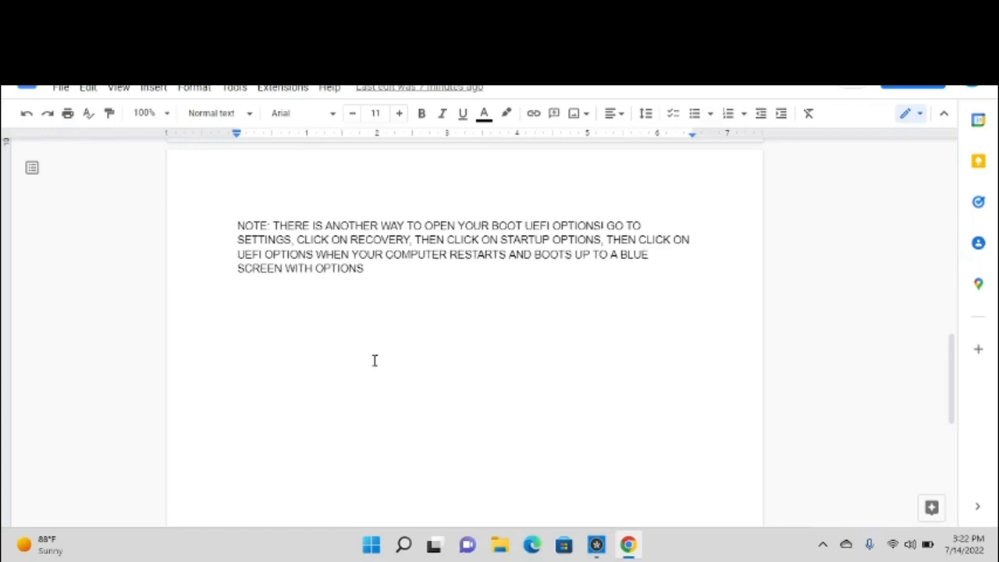
{"action": "mouse_move", "coordinate": [30, 537]}
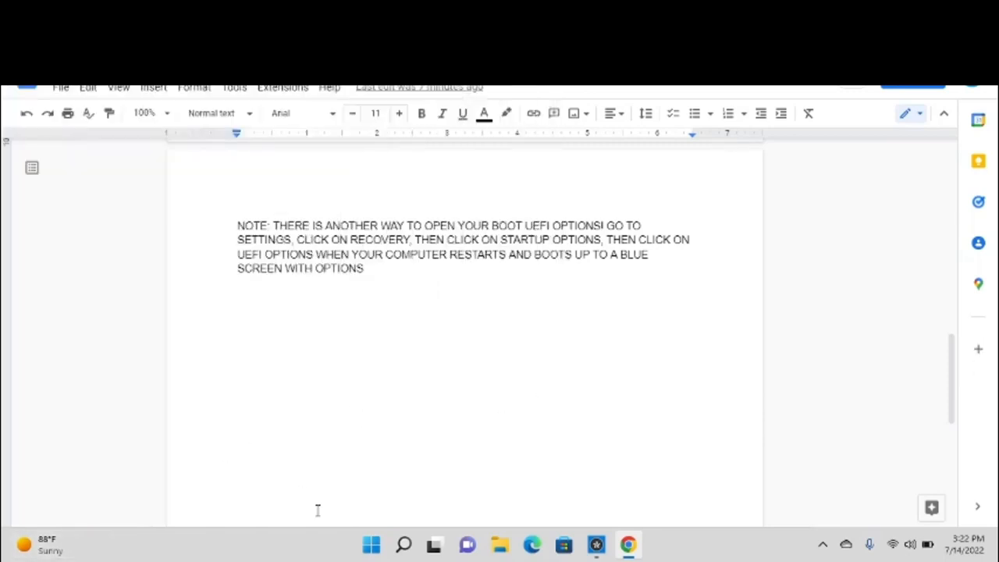
Launch Windows Settings from the Start menu's pinned apps.
{"action": "left_click", "coordinate": [371, 543]}
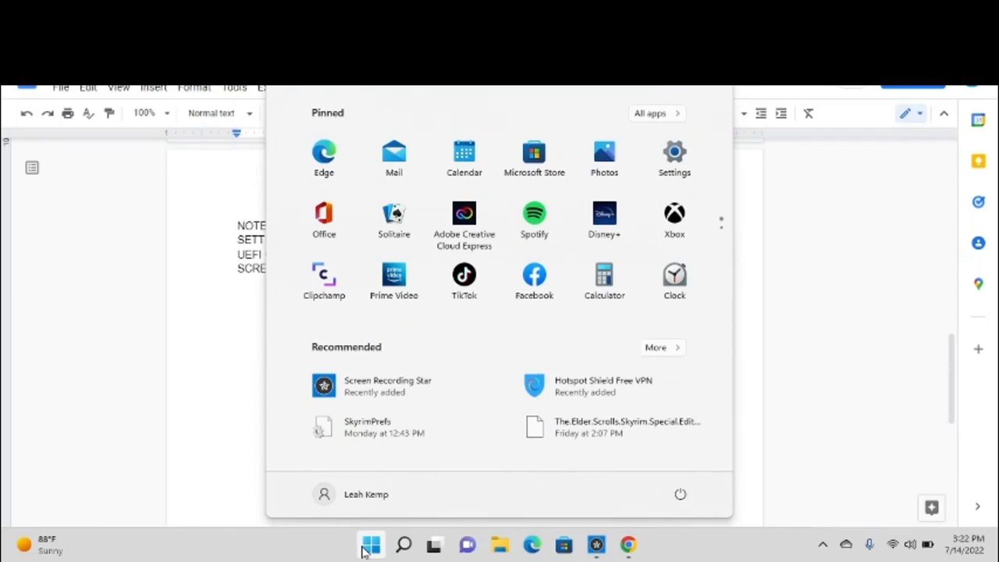
{"action": "mouse_move", "coordinate": [637, 396]}
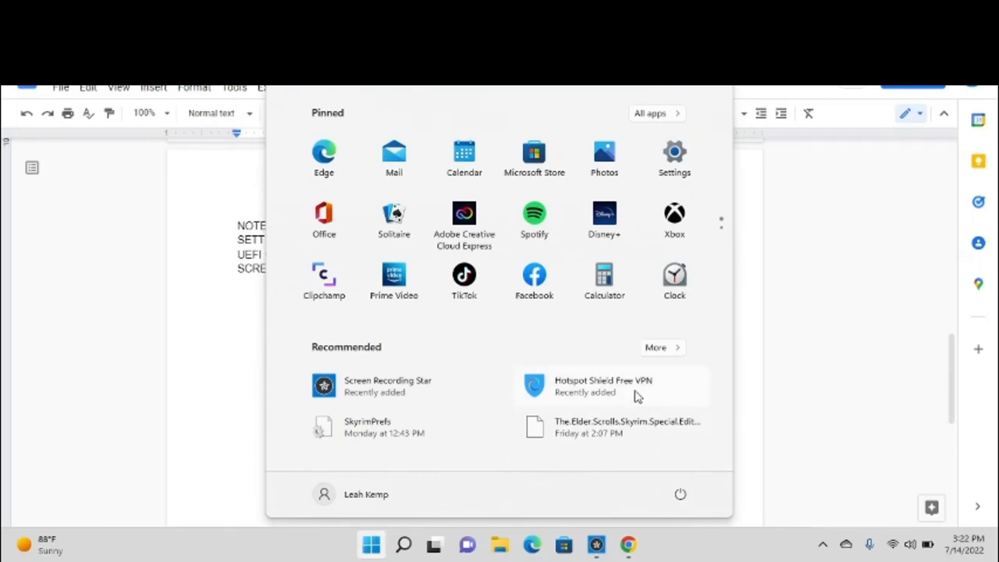
{"action": "left_click", "coordinate": [674, 156]}
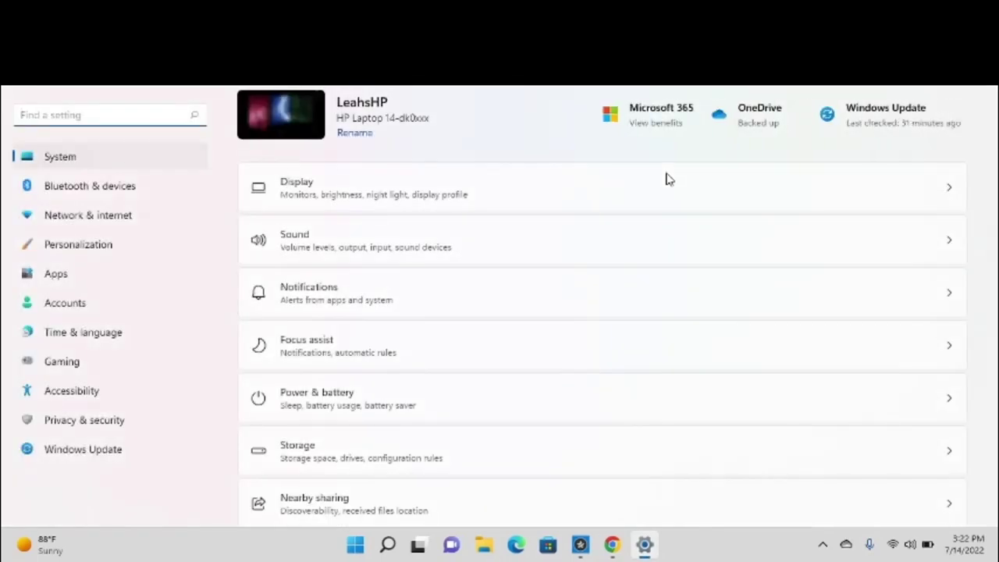
{"action": "mouse_move", "coordinate": [383, 206]}
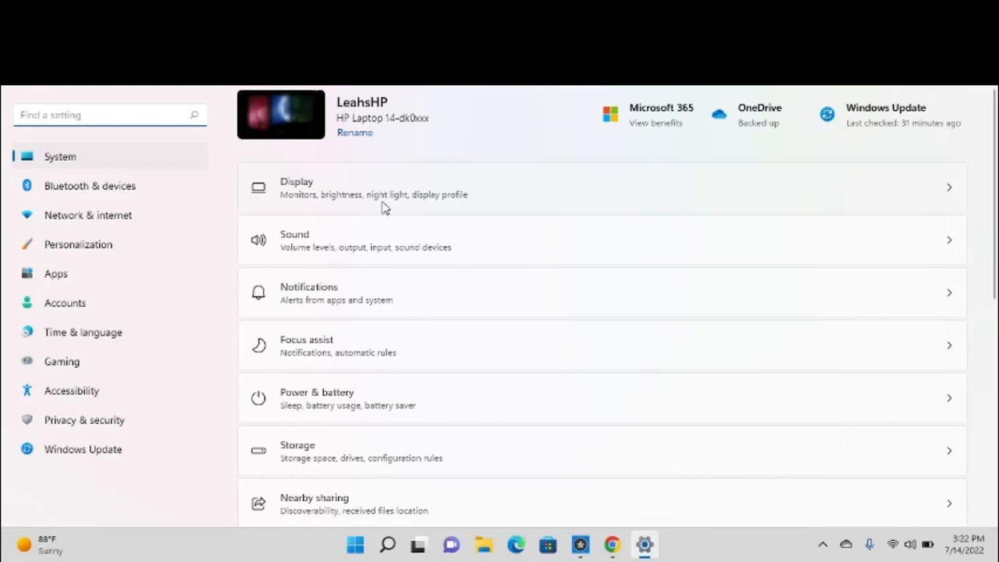
{"action": "mouse_move", "coordinate": [101, 515]}
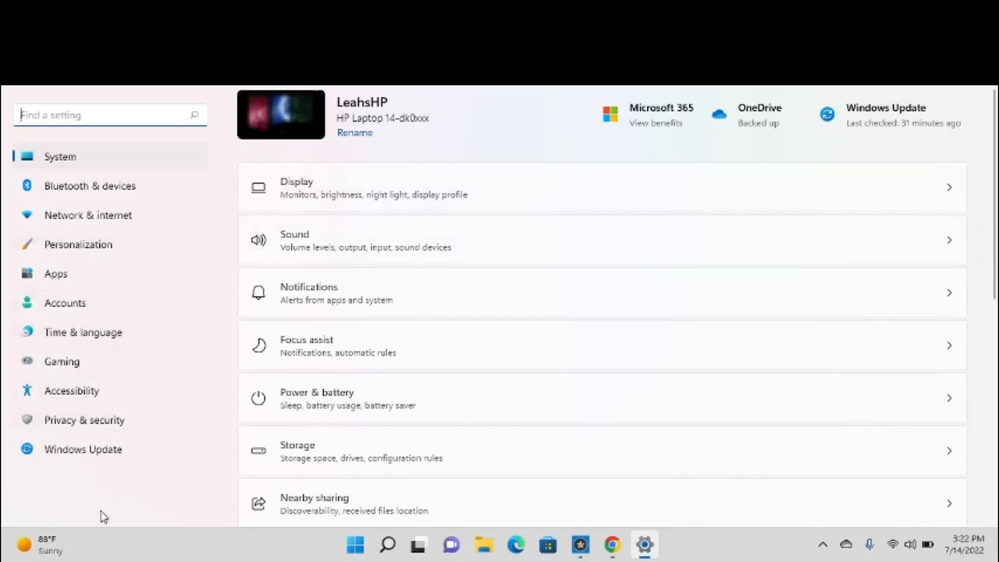
{"action": "mouse_move", "coordinate": [133, 414]}
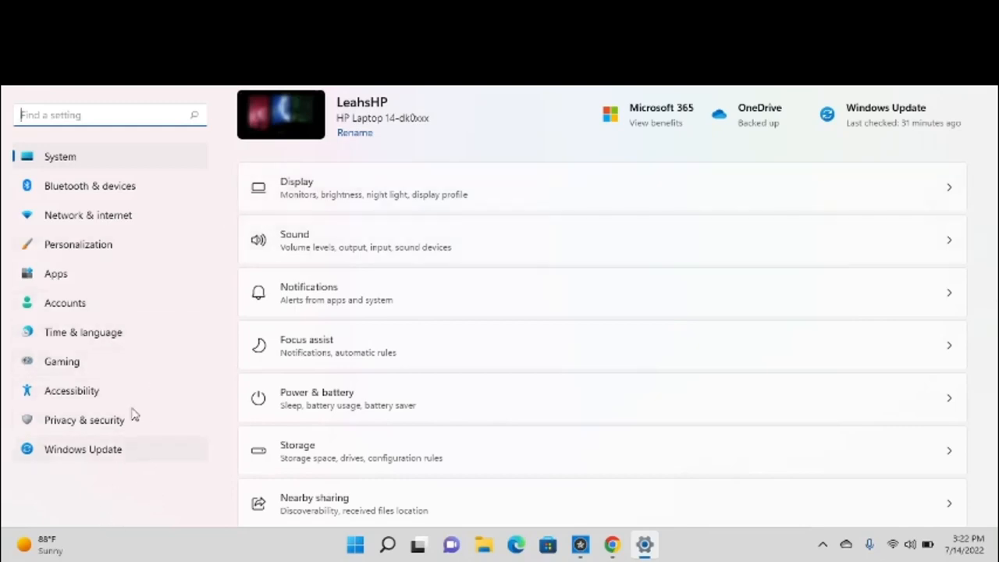
{"action": "mouse_move", "coordinate": [72, 391]}
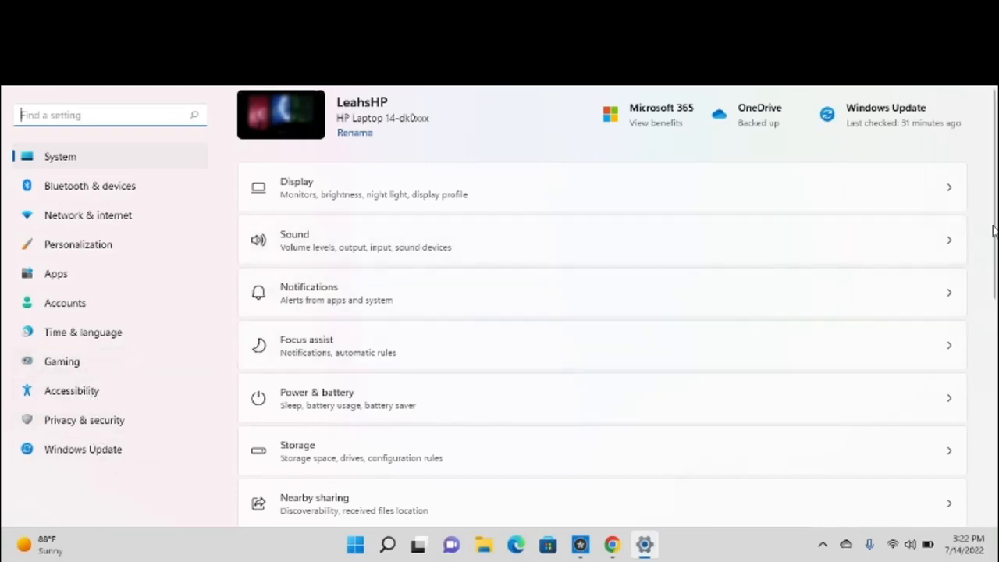
Scroll the System page down toward the Recovery entry.
{"action": "scroll", "scroll_direction": "down", "scroll_amount": 3}
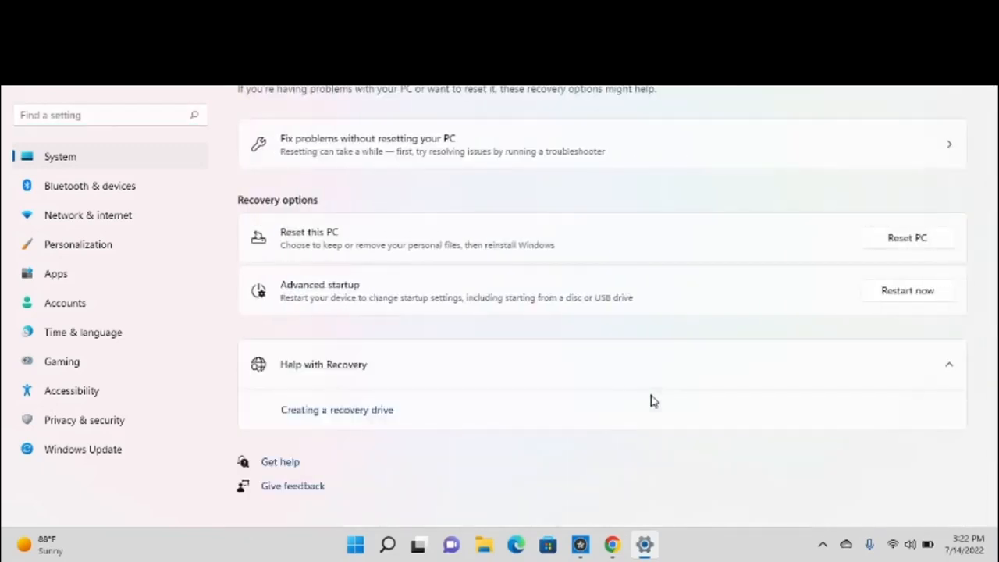
{"action": "mouse_move", "coordinate": [307, 303]}
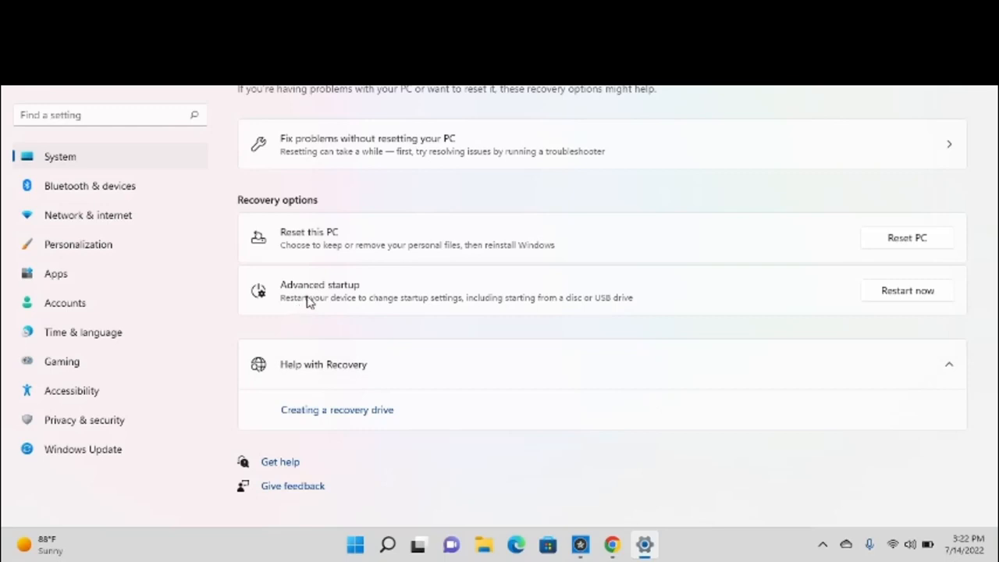
{"action": "mouse_move", "coordinate": [353, 308]}
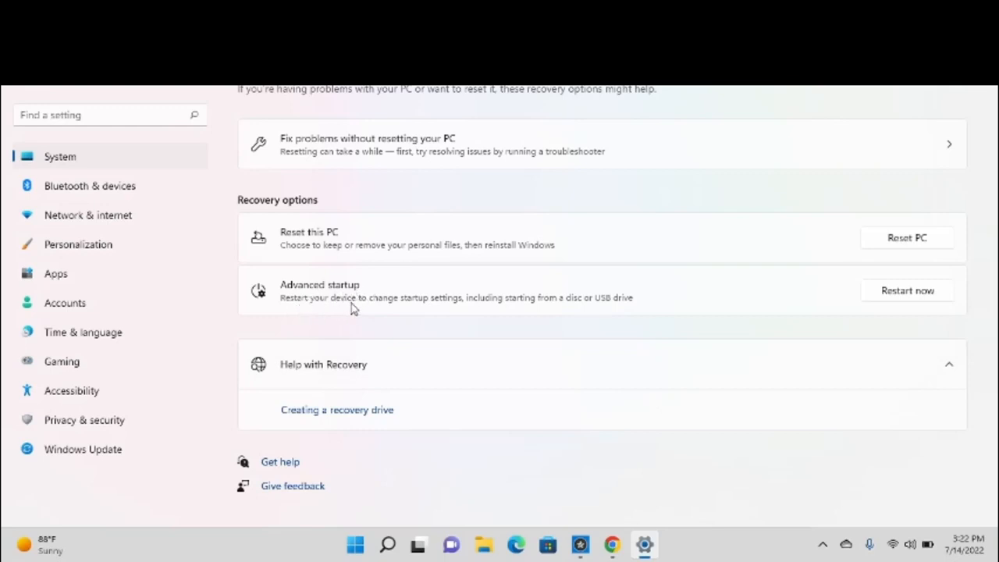
{"action": "mouse_move", "coordinate": [481, 315]}
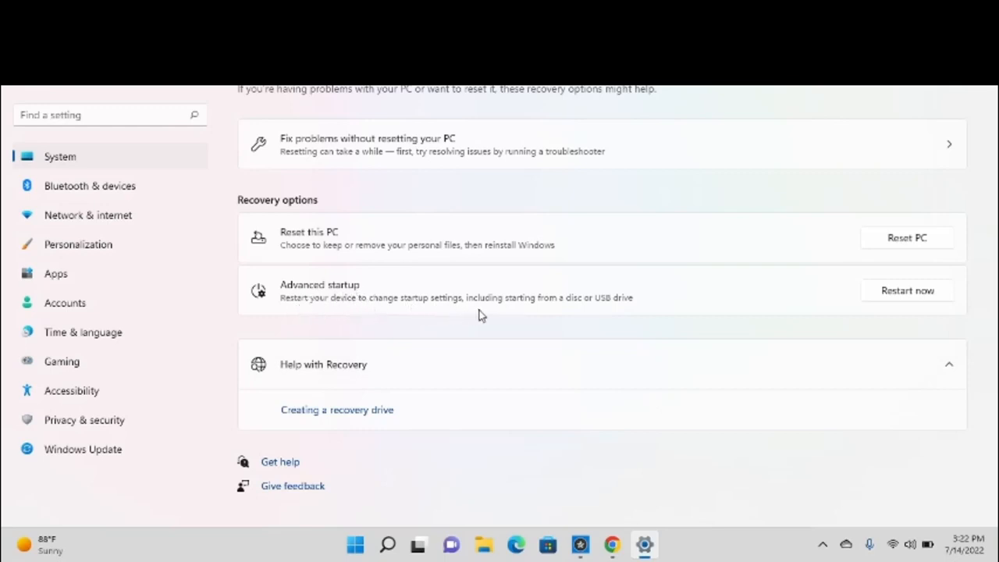
{"action": "mouse_move", "coordinate": [635, 318]}
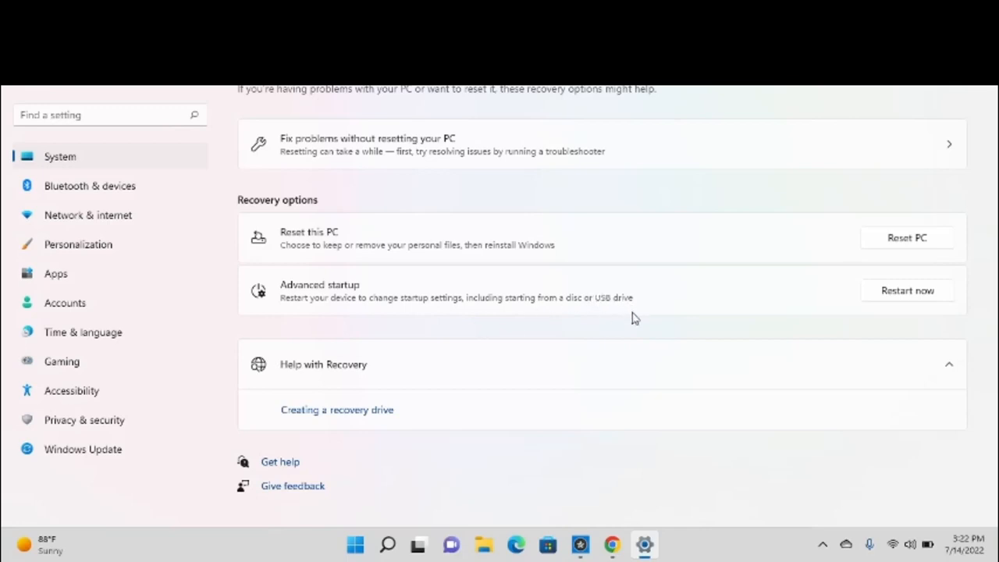
{"action": "mouse_move", "coordinate": [511, 299]}
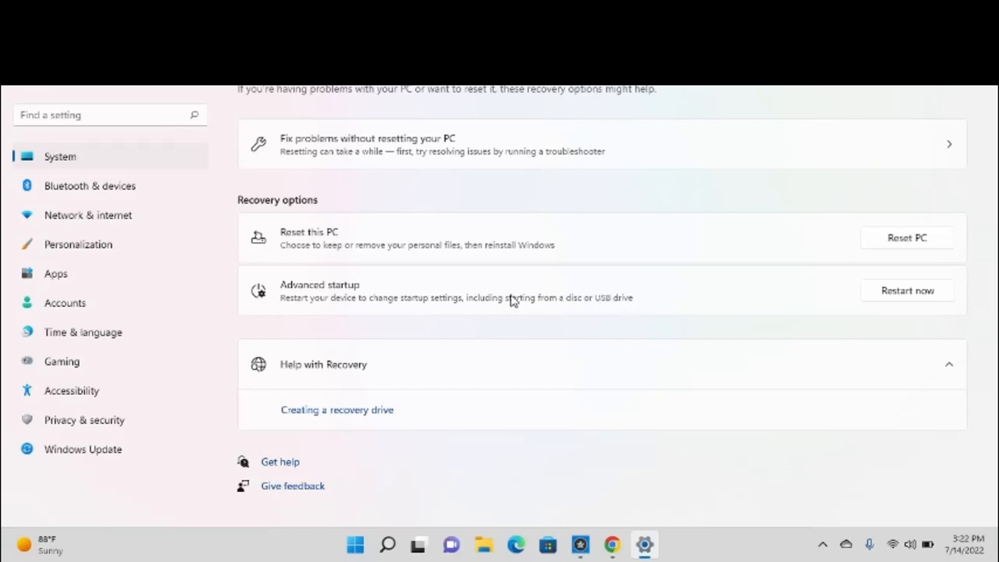
{"action": "mouse_move", "coordinate": [803, 323]}
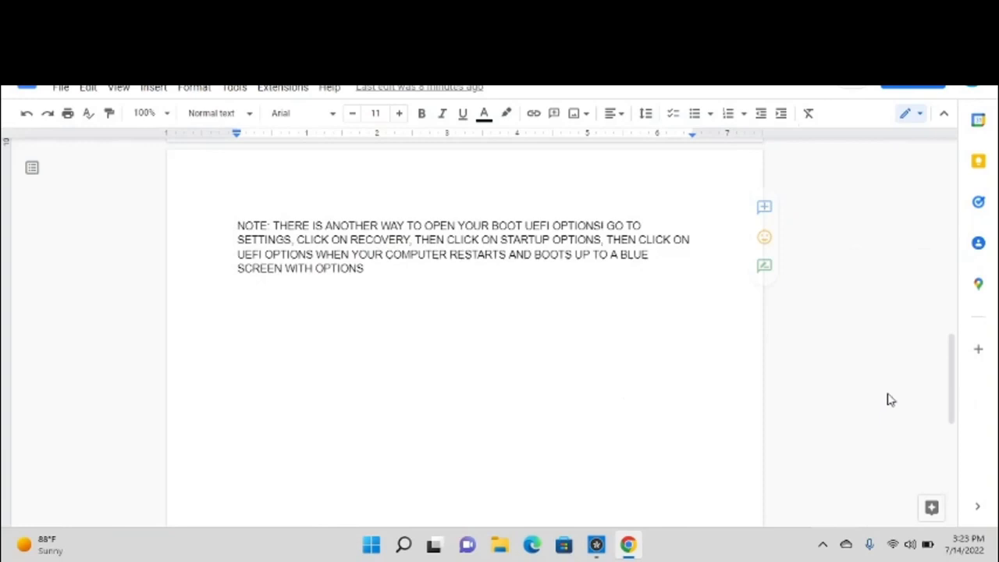
Scroll the guide back up to its title, warning and Step 1.
{"action": "scroll", "scroll_direction": "up", "scroll_amount": 3}
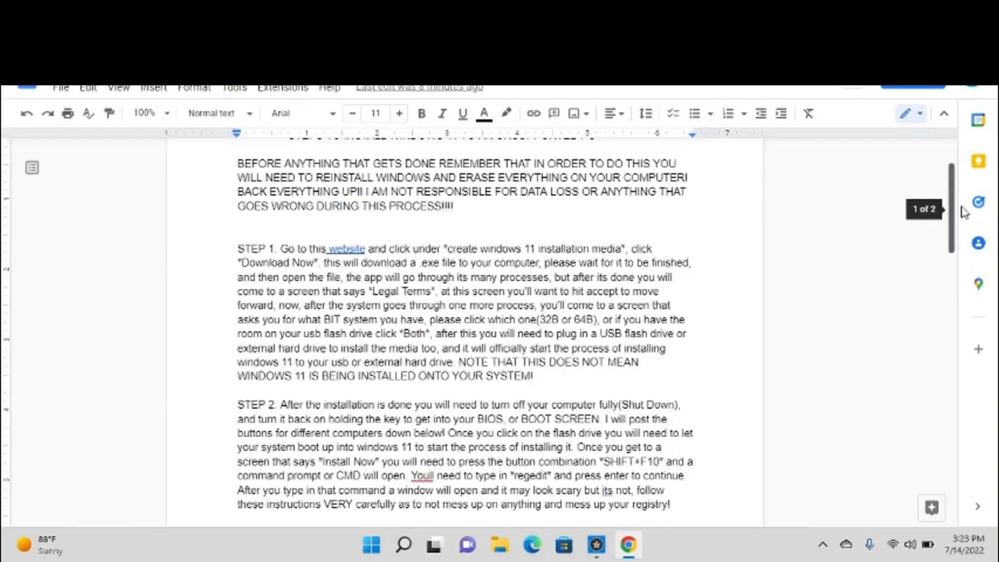
{"action": "scroll", "scroll_direction": "up", "scroll_amount": 3}
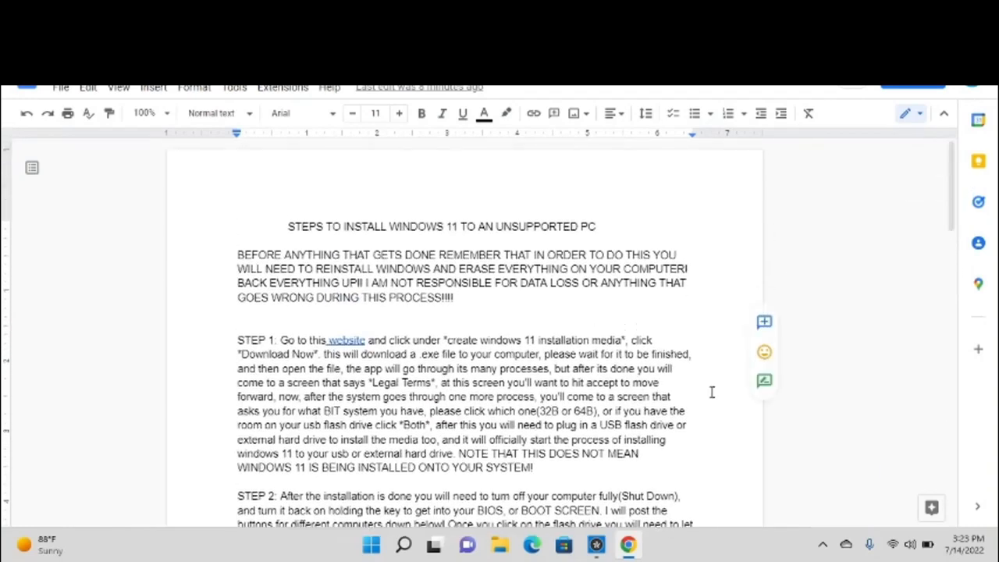